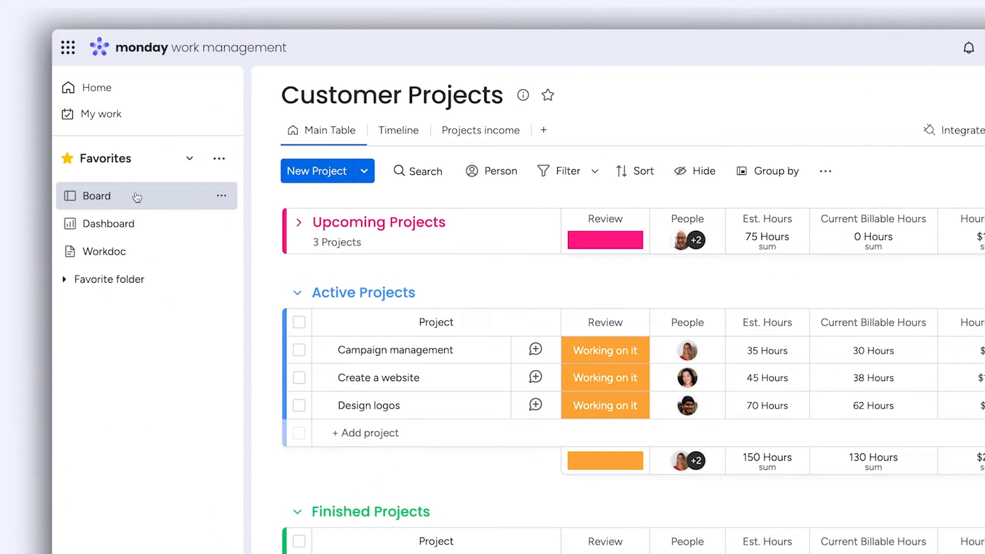
pyautogui.moveTo(143, 252)
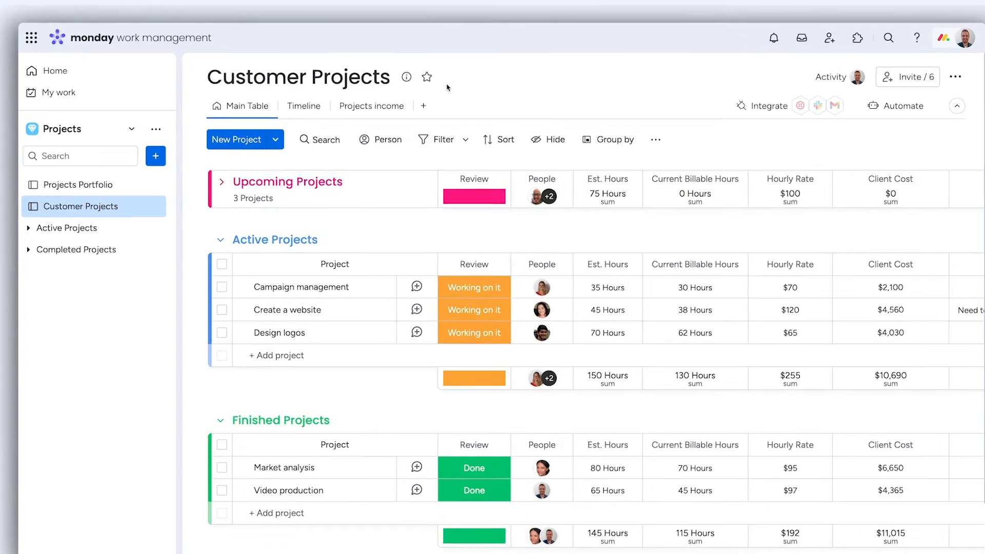
# Star the Customer Projects board to add it to favorites
pyautogui.click(427, 76)
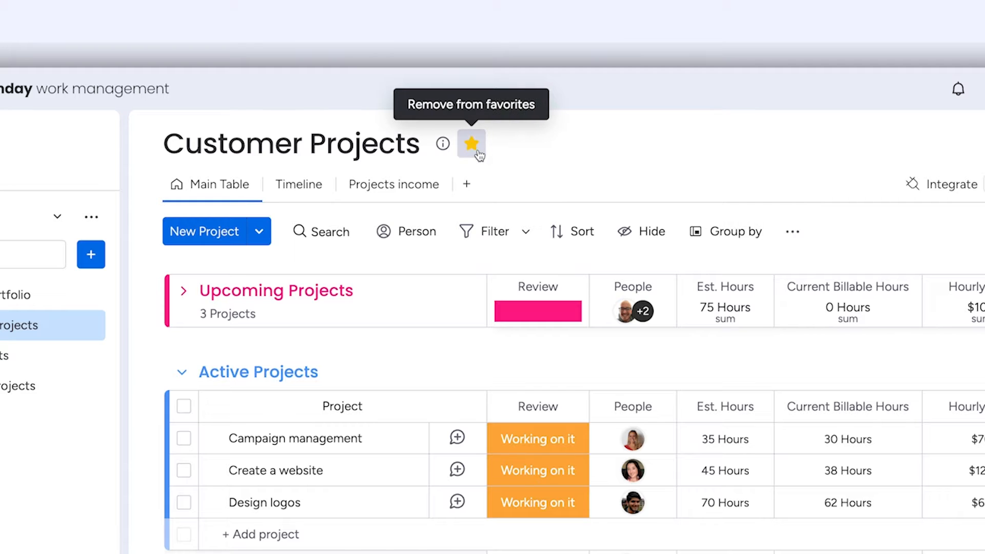
pyautogui.click(224, 119)
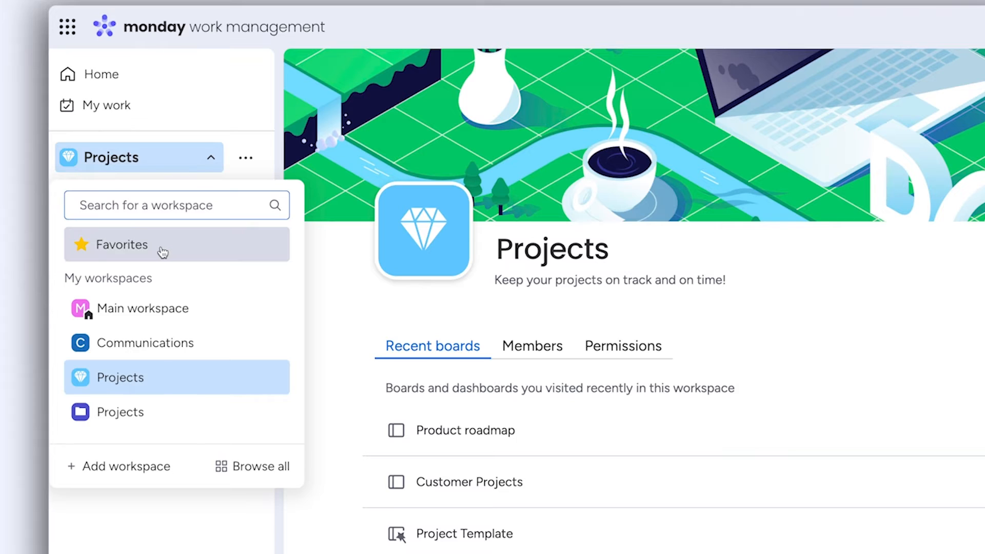
# Show the Favorites list: KPI Dashboard, Product roadmap, Org chart, Priorities, Customer Projects, Projects Portfolio
pyautogui.click(120, 244)
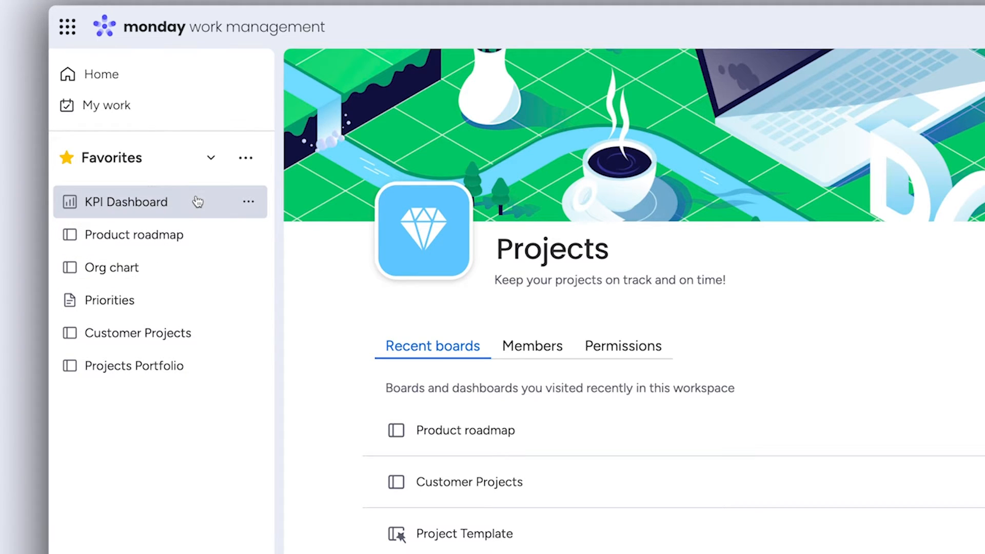
pyautogui.moveTo(223, 180)
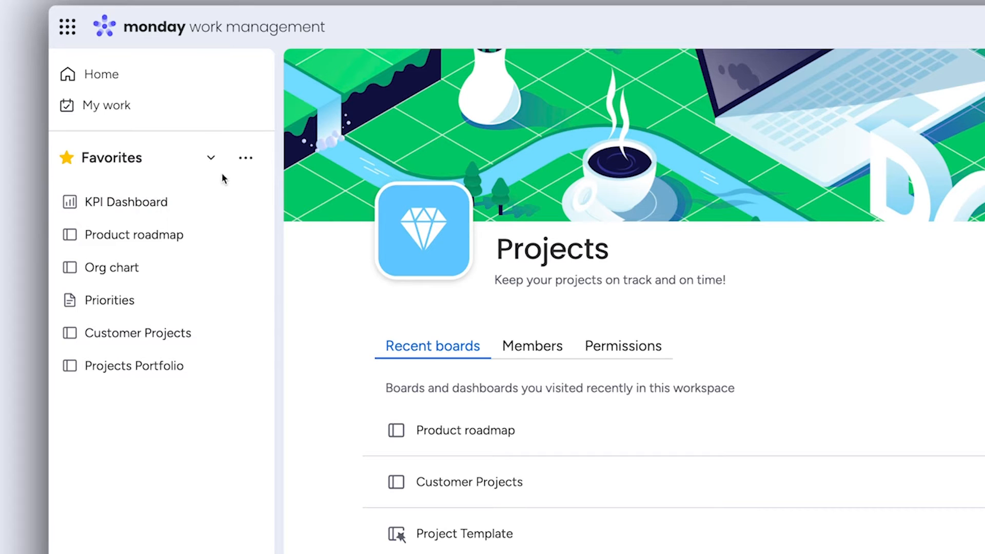
# Group Projects Portfolio and Customer Projects into a 'Favorite projects' folder in Favorites
pyautogui.click(244, 158)
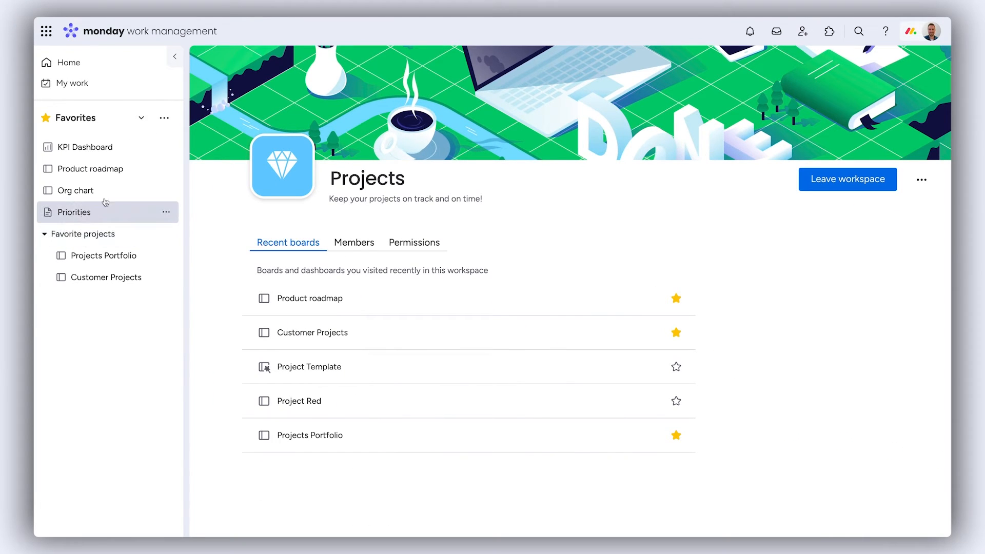
# Open the KPI Dashboard favorite in its CRM workspace via View in workspace
pyautogui.click(165, 147)
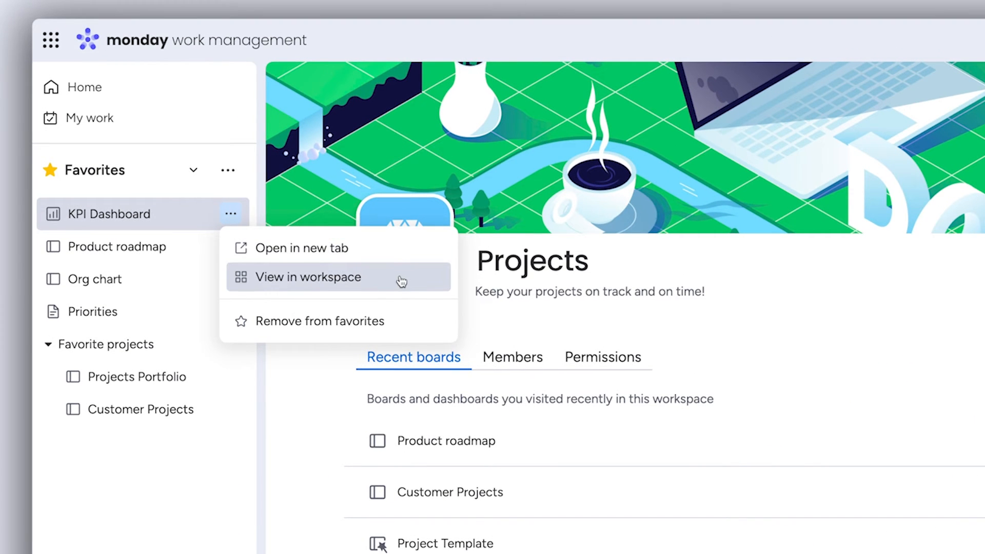
pyautogui.click(308, 277)
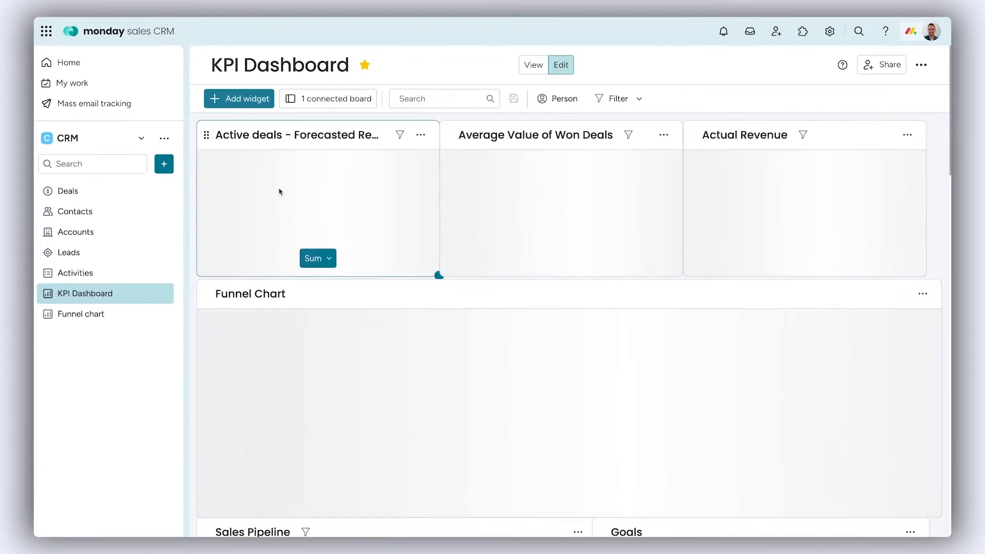